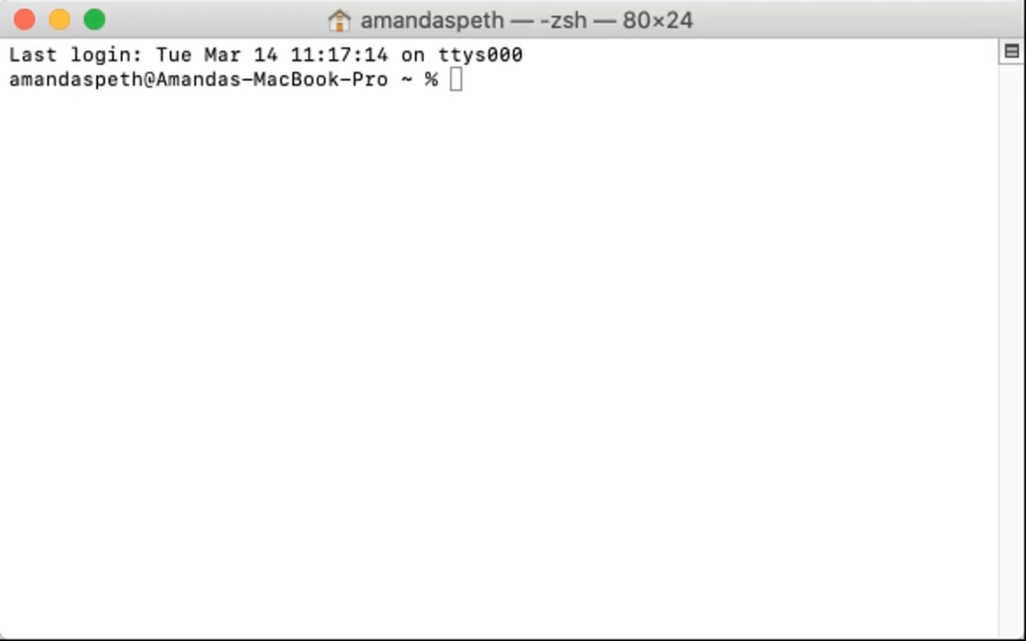
{"action": "mouse_move", "coordinate": [454, 71]}
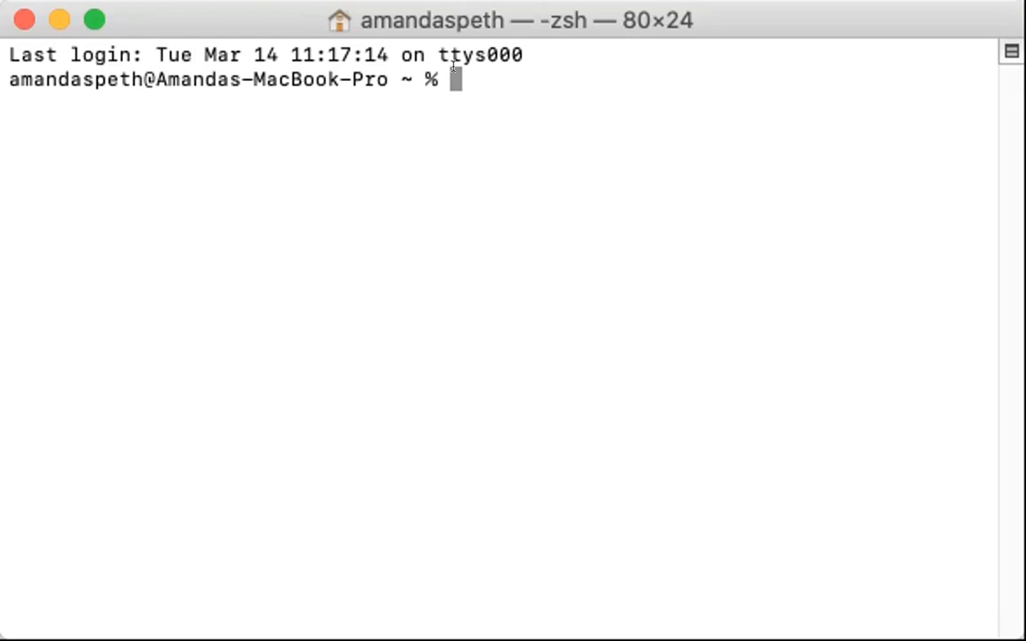
Type 'mkdir projectWeek' at the Terminal prompt
{"action": "type", "text": "mkdir"}
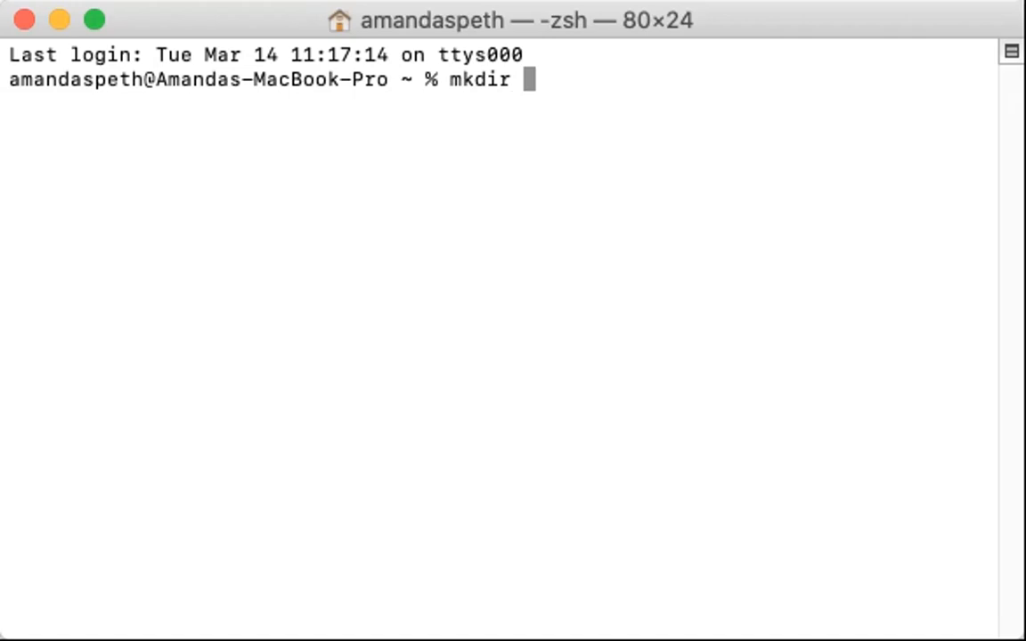
{"action": "type", "text": "project"}
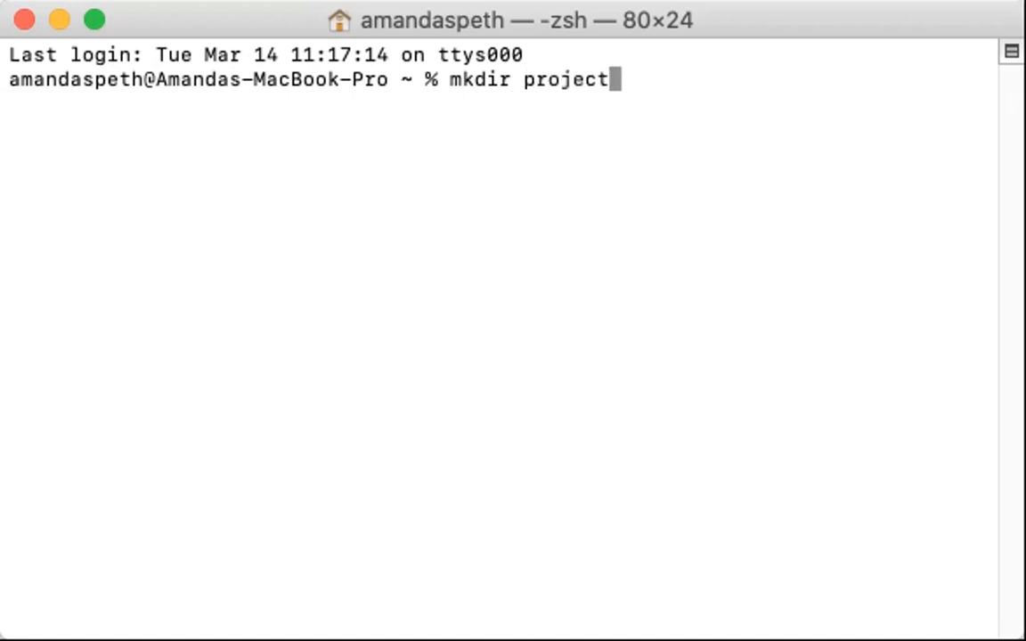
{"action": "type", "text": "Week"}
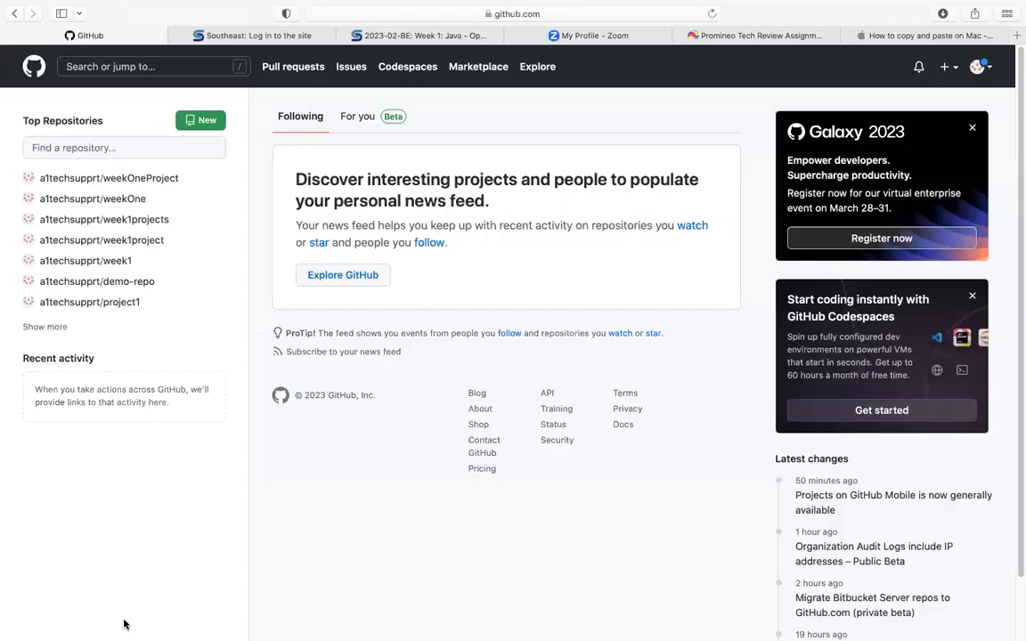
{"action": "mouse_move", "coordinate": [214, 134]}
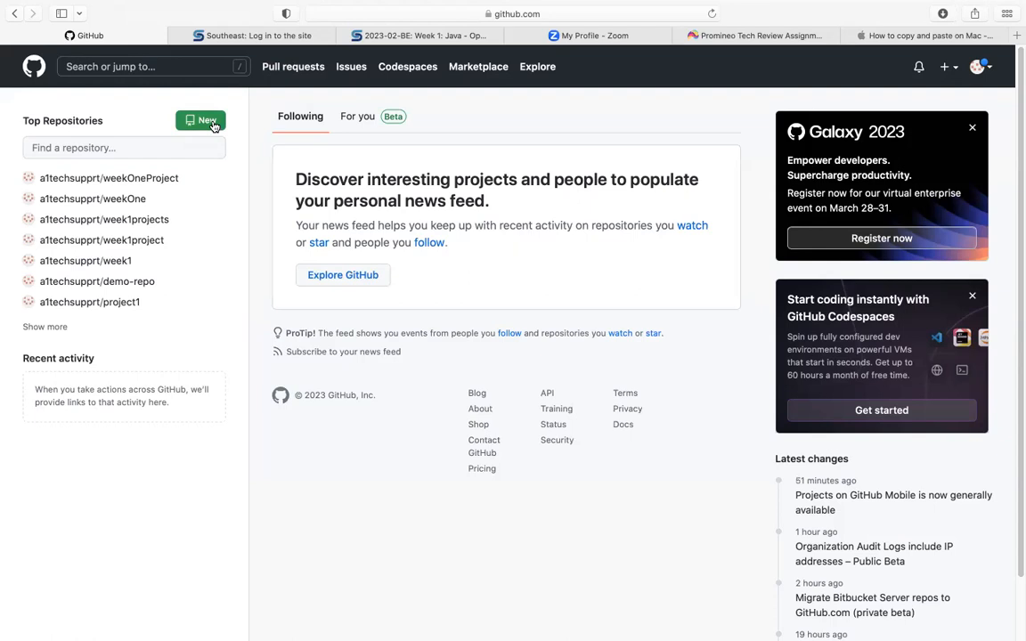
Create a new GitHub repository named 'projectWeek1' using the default empty setup
{"action": "left_click", "coordinate": [201, 120]}
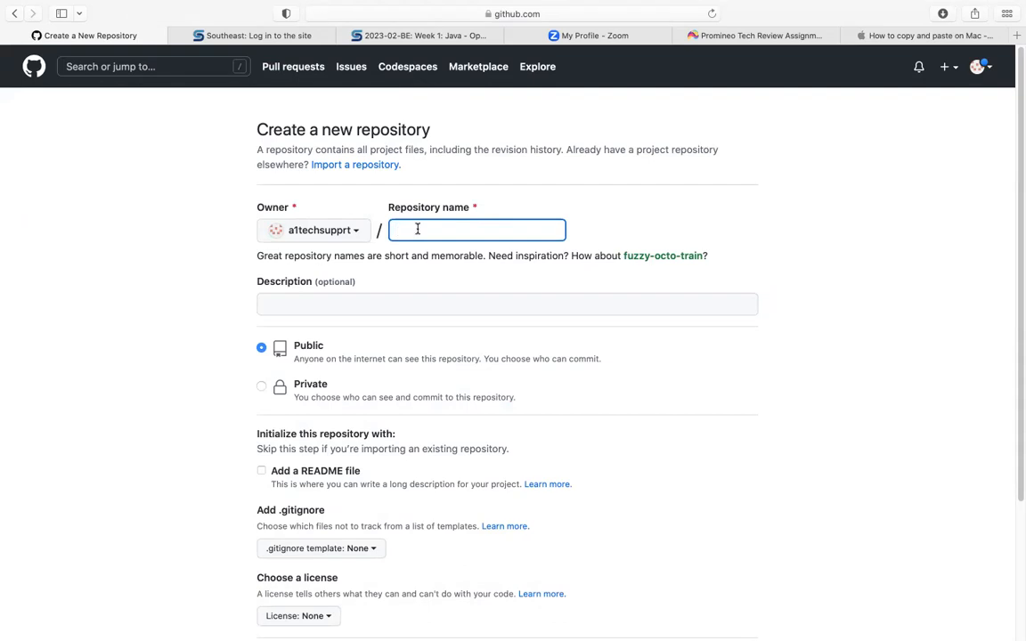
{"action": "type", "text": "pr"}
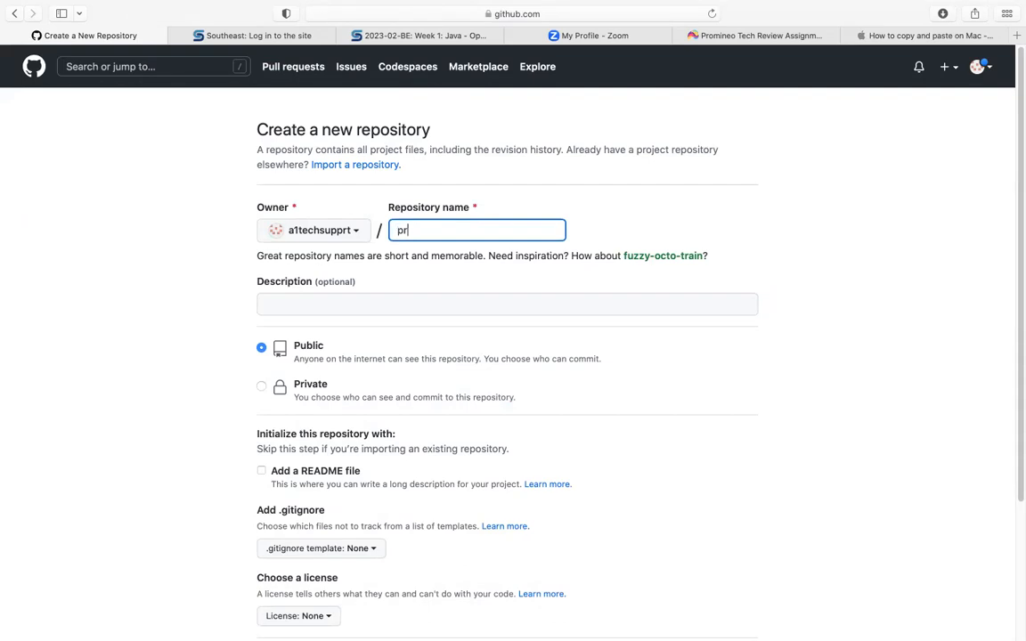
{"action": "type", "text": "ojectWee"}
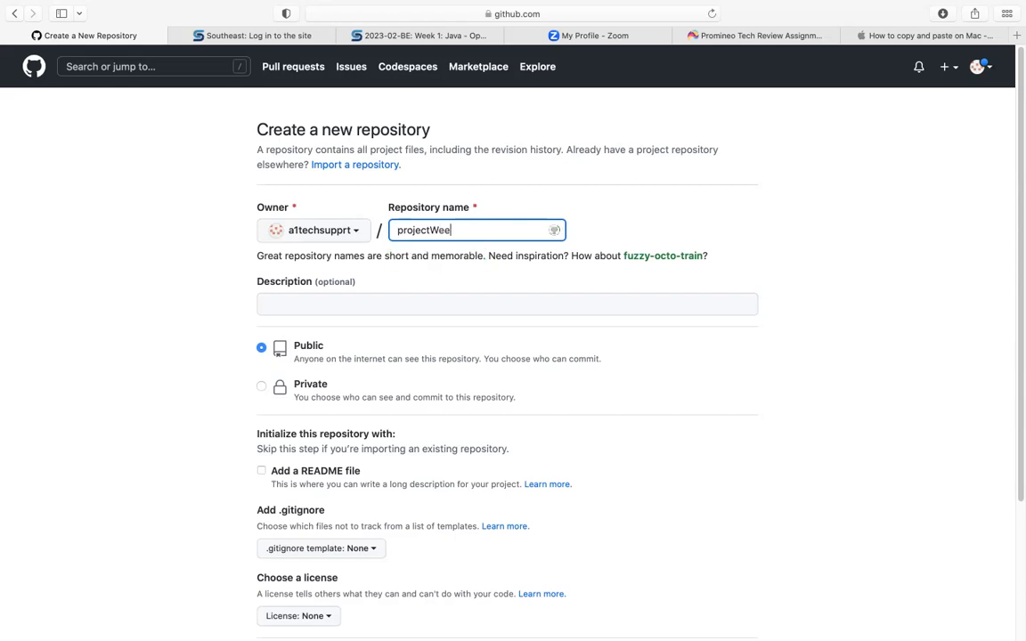
{"action": "type", "text": "k1"}
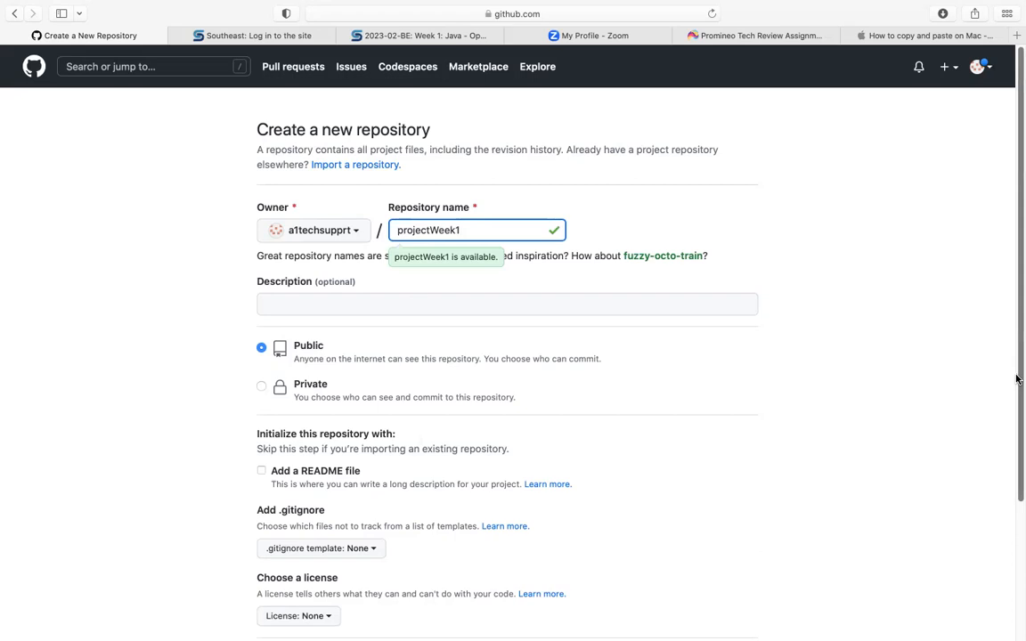
{"action": "scroll", "scroll_direction": "down", "scroll_amount": 3}
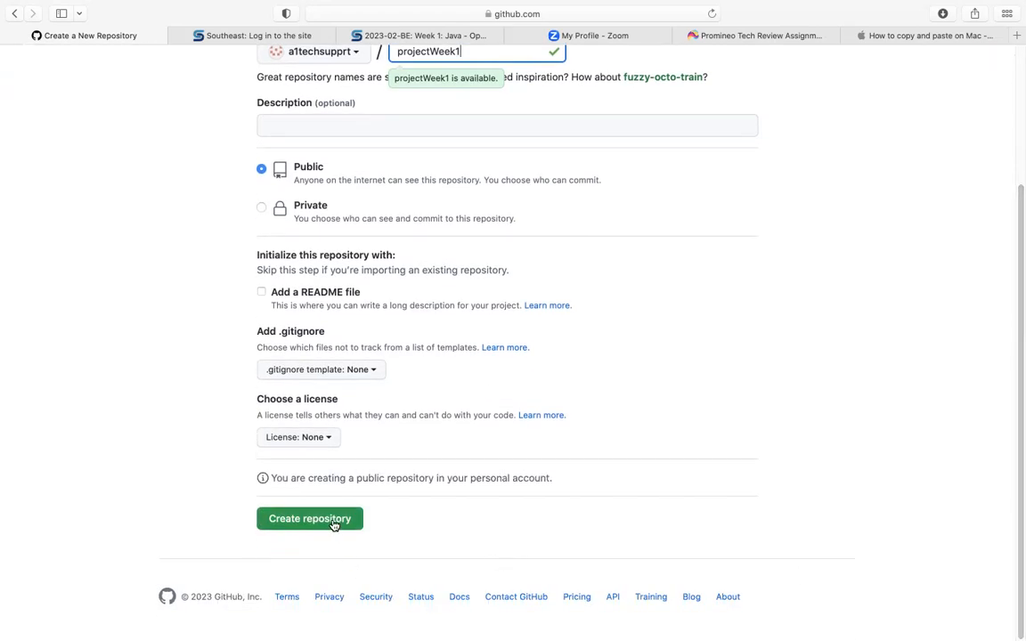
{"action": "left_click", "coordinate": [309, 519]}
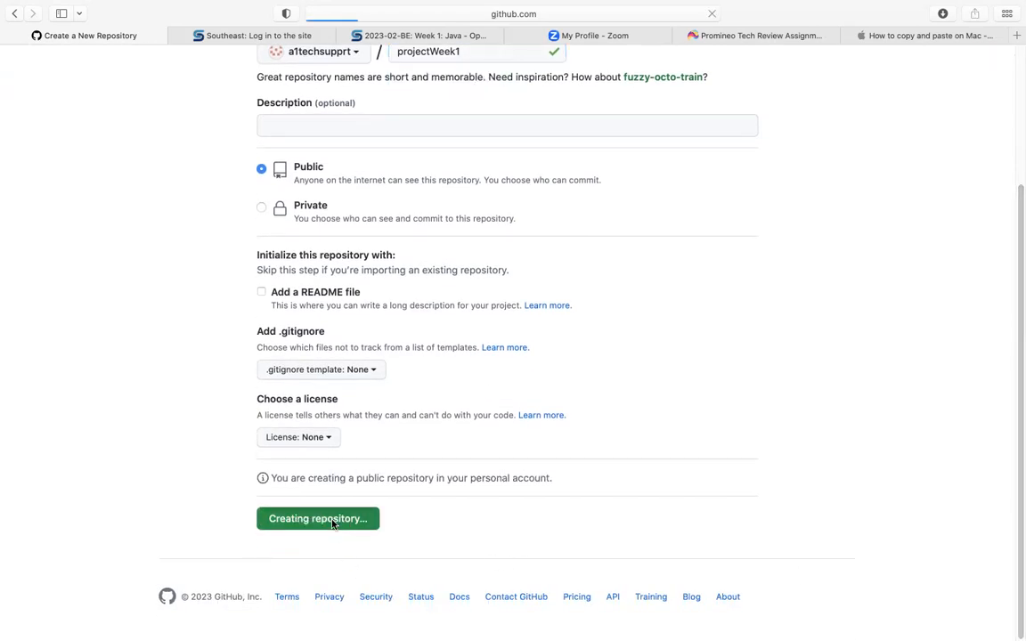
{"action": "left_click", "coordinate": [317, 518]}
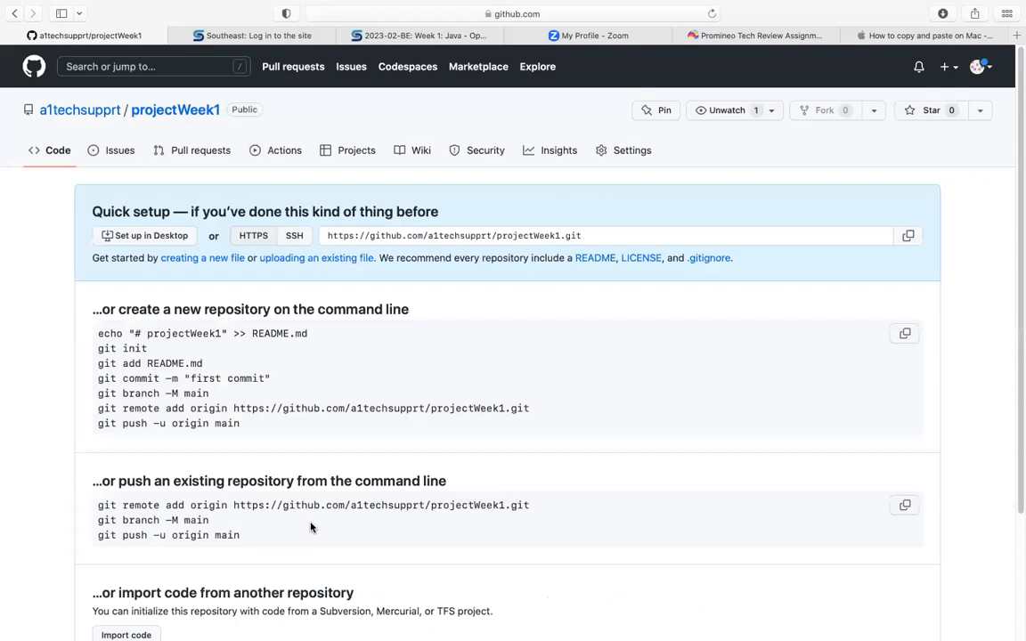
{"action": "mouse_move", "coordinate": [147, 419]}
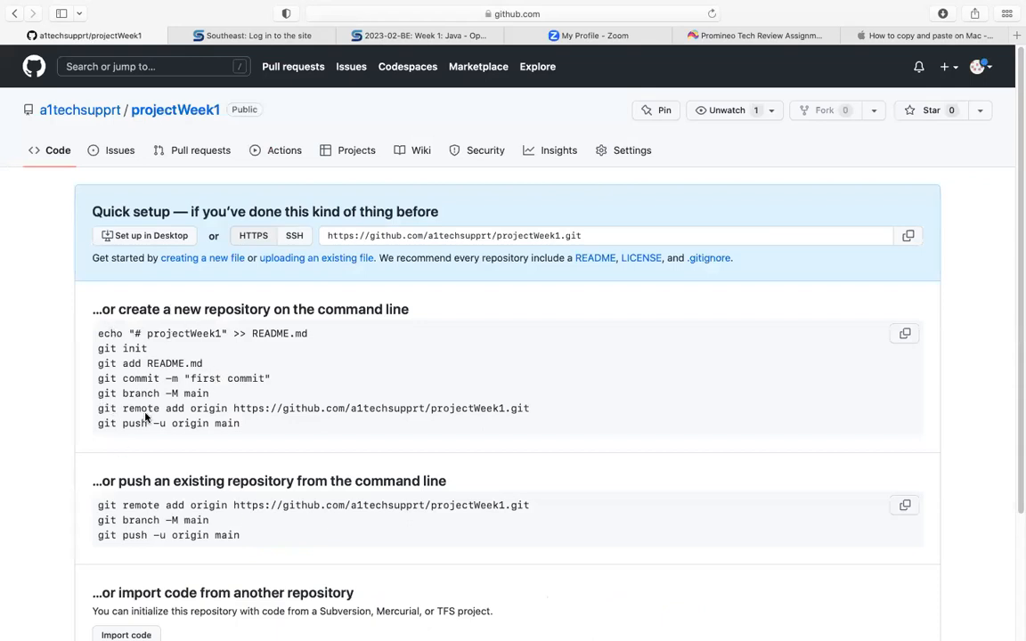
{"action": "mouse_move", "coordinate": [214, 398]}
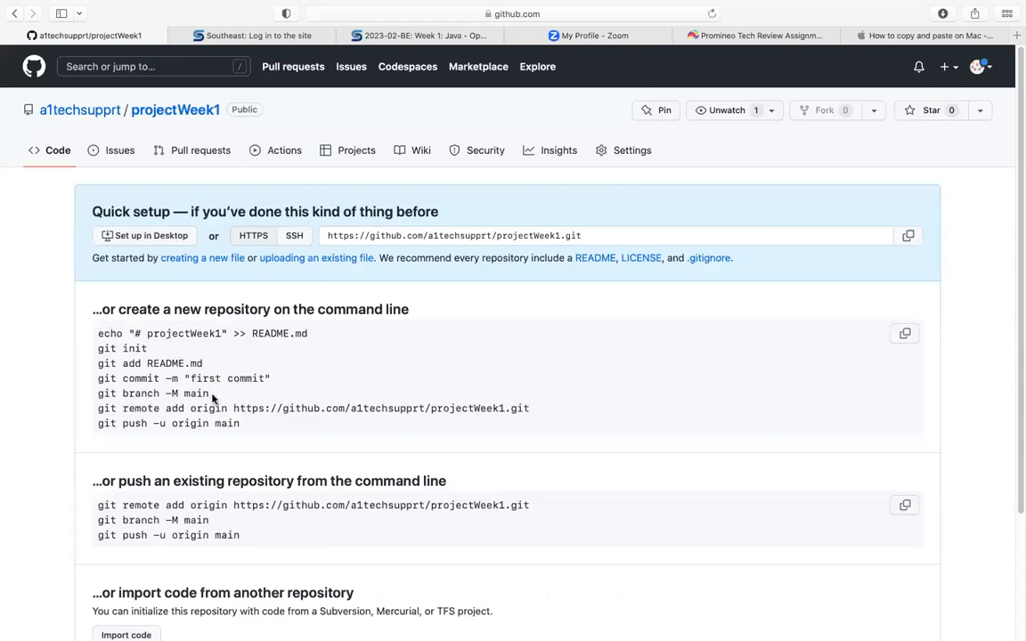
{"action": "mouse_move", "coordinate": [639, 623]}
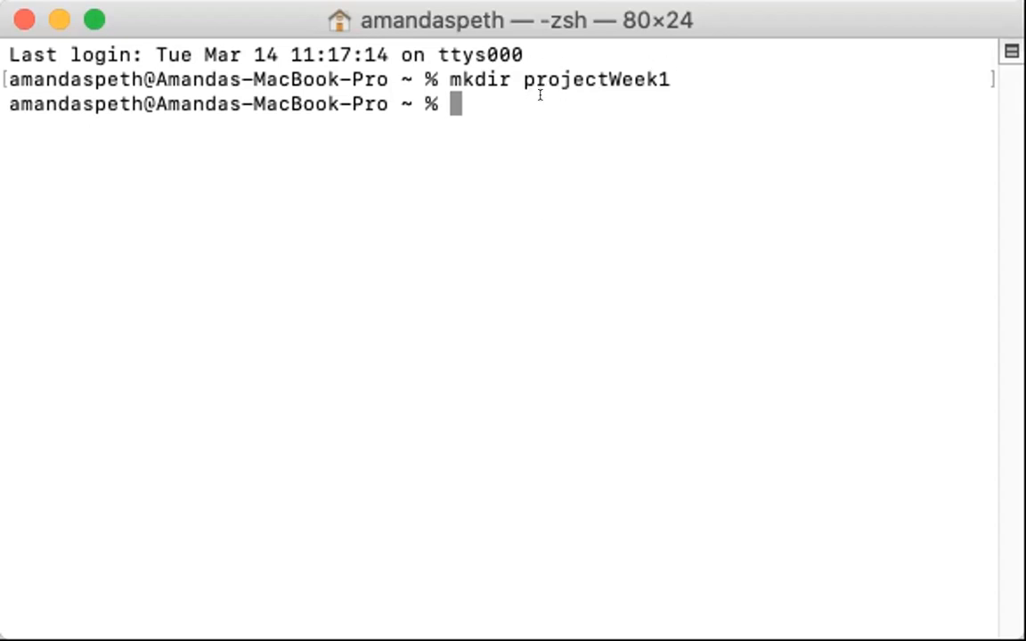
Change directory into projectWeek1 with cd, completing the folder name
{"action": "type", "text": "cd"}
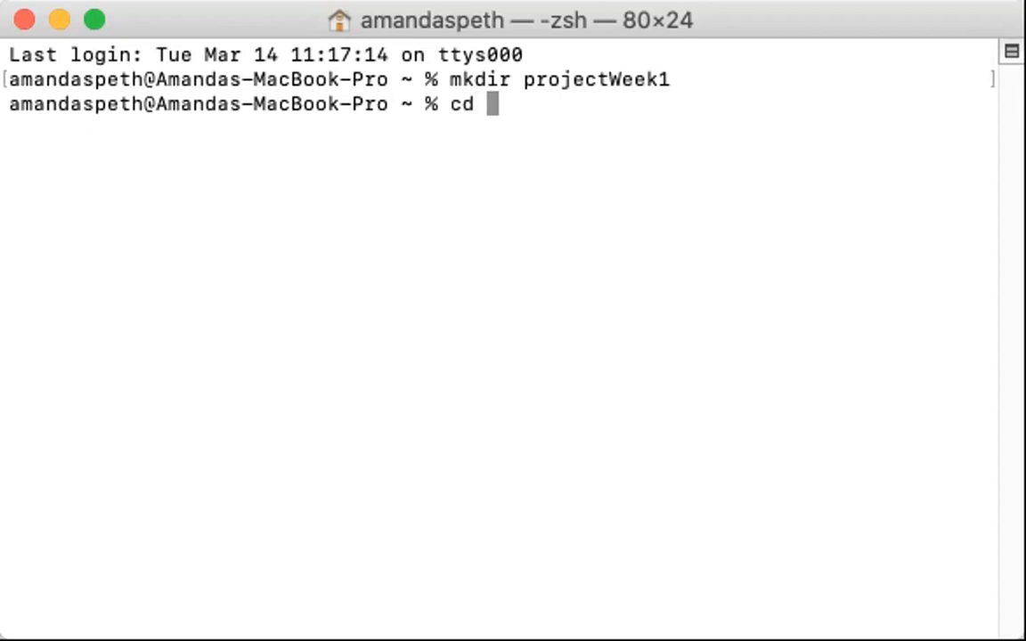
{"action": "type", "text": "p"}
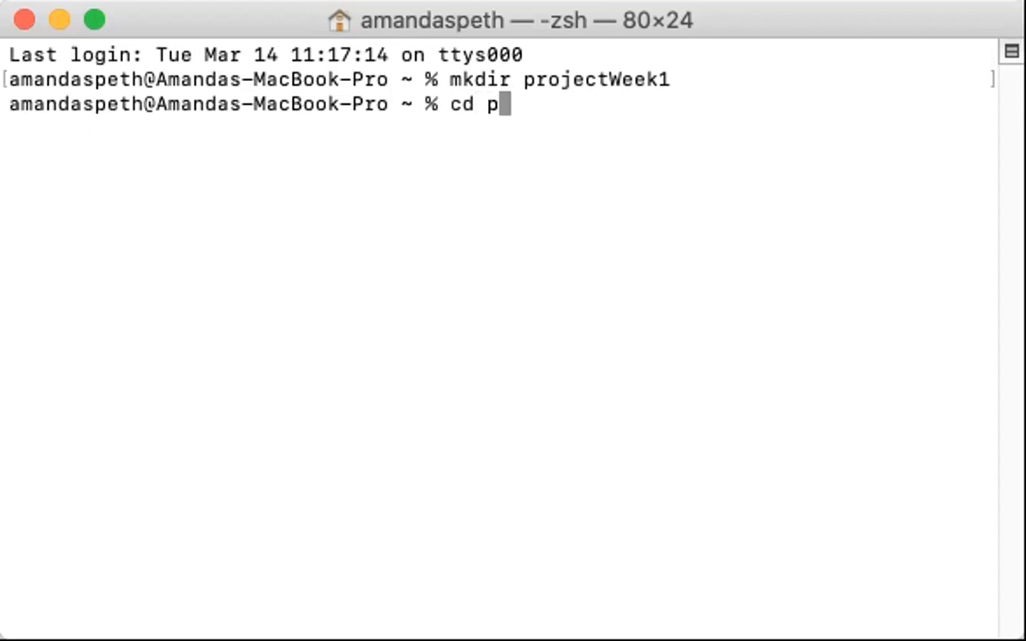
{"action": "type", "text": "roject"}
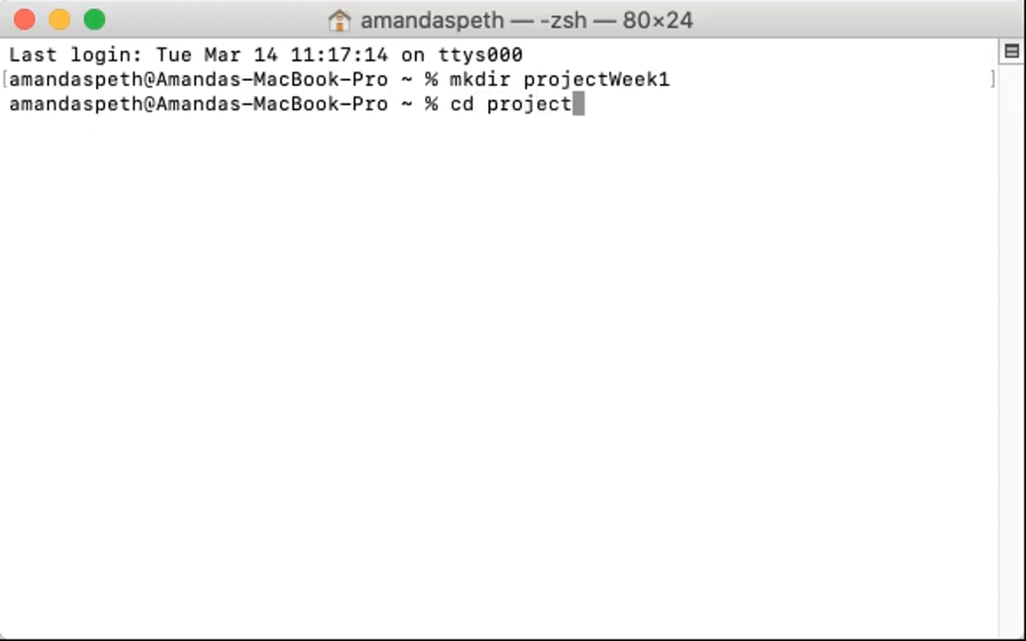
{"action": "type", "text": "Wee"}
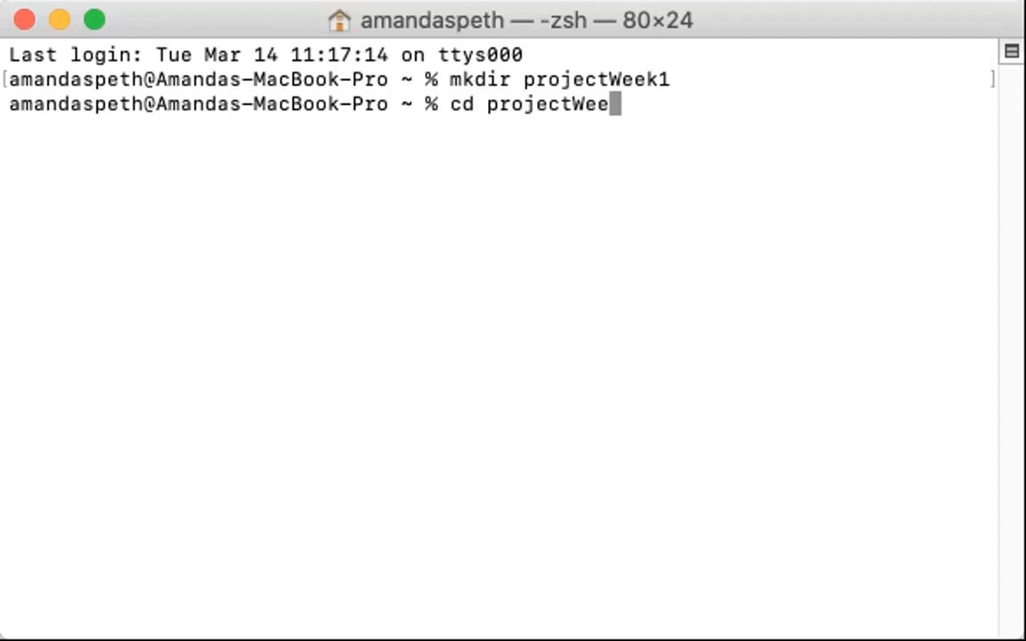
{"action": "key", "text": "Return"}
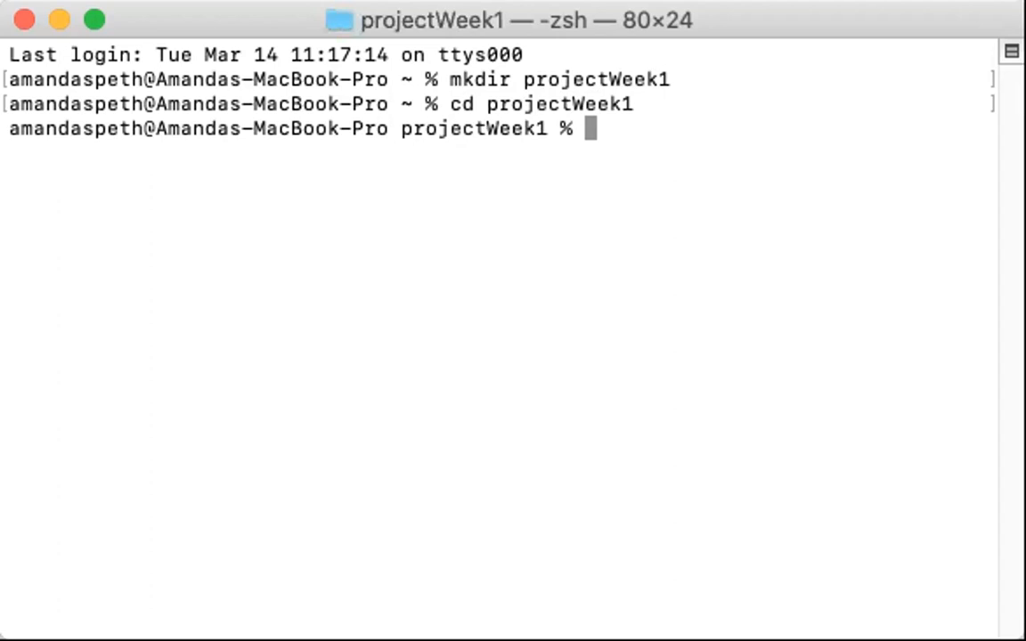
{"action": "left_click", "coordinate": [86, 36]}
{"action": "type", "text": "echo \"# projectWeek1\" >> README.md"}
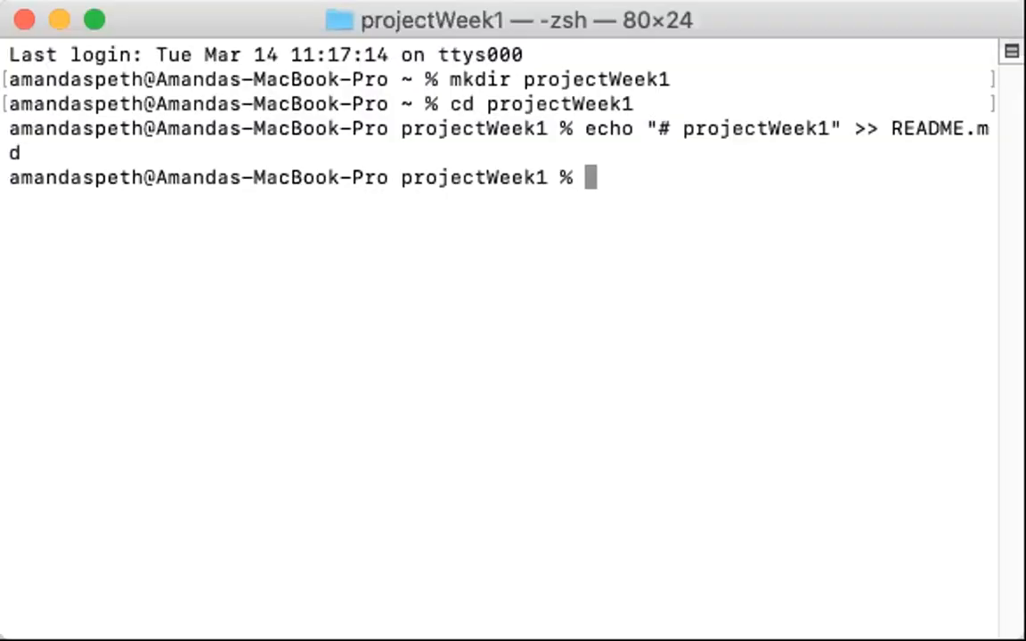
Run git init, stage everything with 'git add .', and commit as 'first commit'
{"action": "type", "text": "git init"}
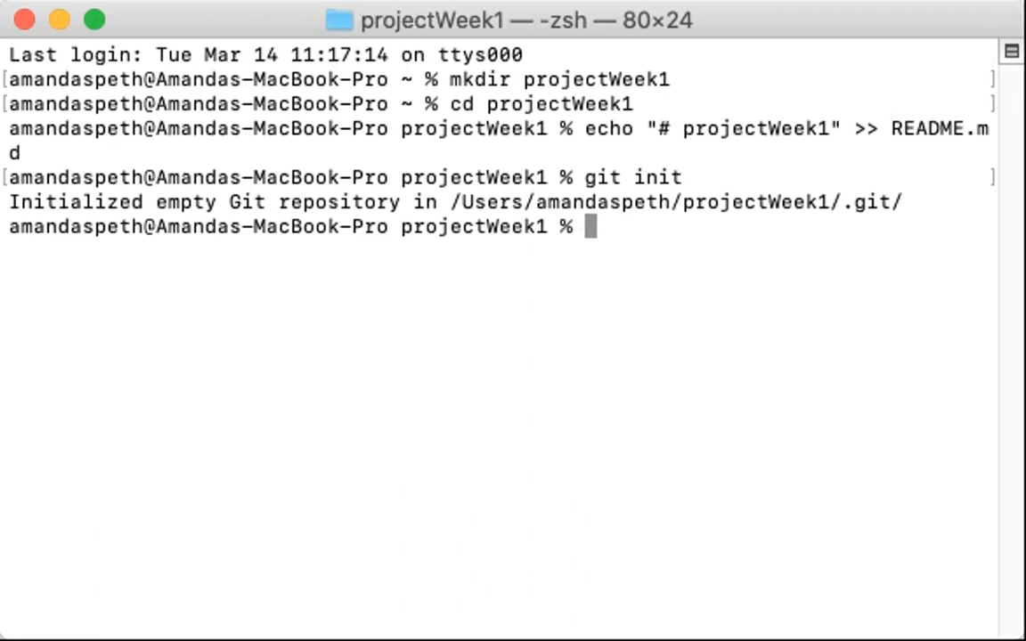
{"action": "type", "text": "git"}
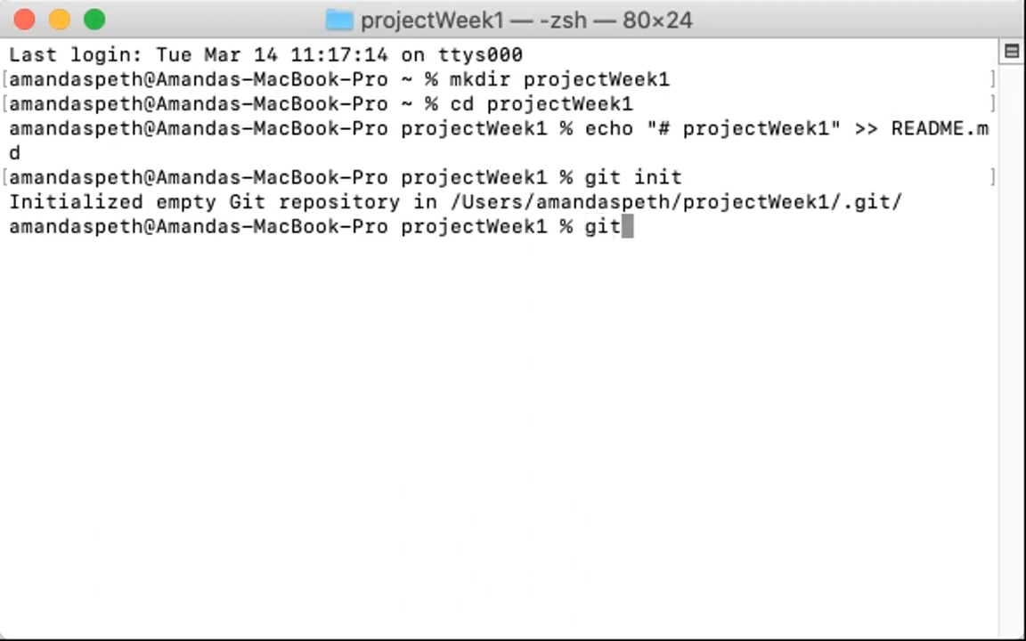
{"action": "type", "text": "add ."}
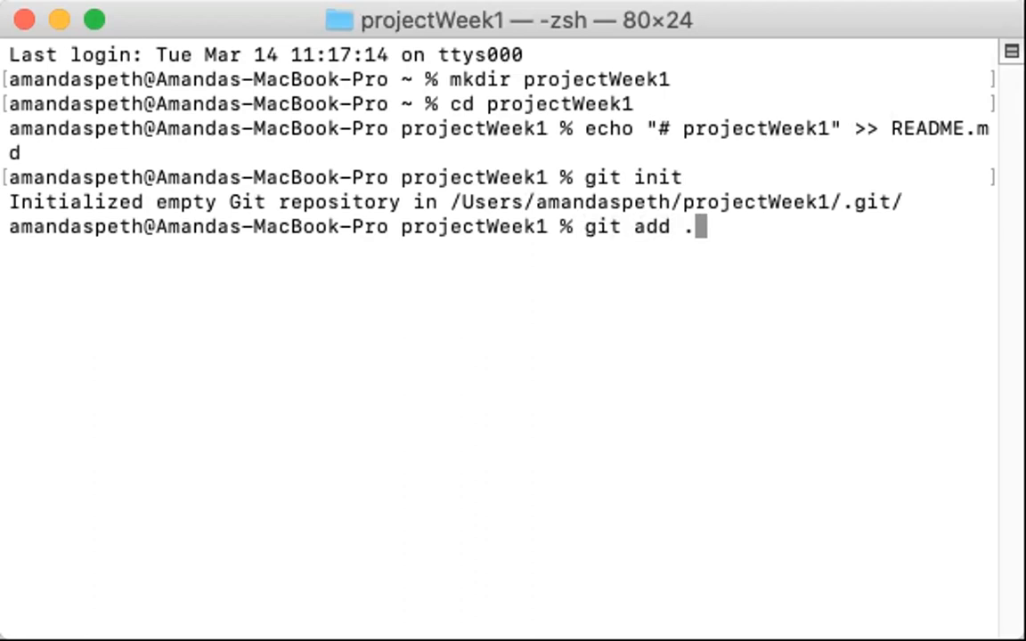
{"action": "key", "text": "Return"}
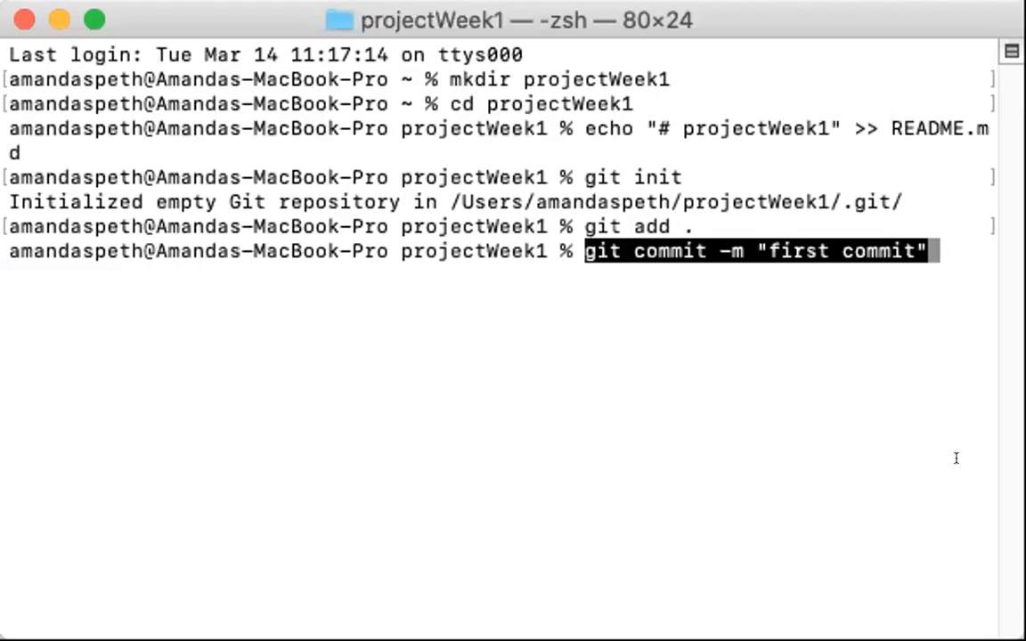
{"action": "key", "text": "Return"}
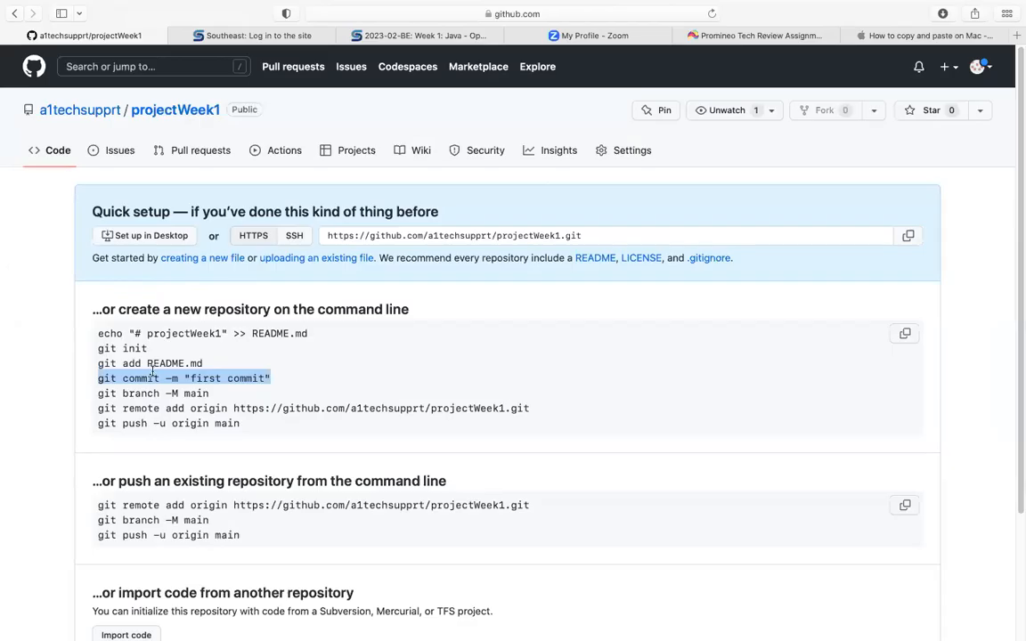
Run 'git branch -M main', add the projectWeek1 origin URL, and 'git push -u origin main'
{"action": "left_click", "coordinate": [134, 398]}
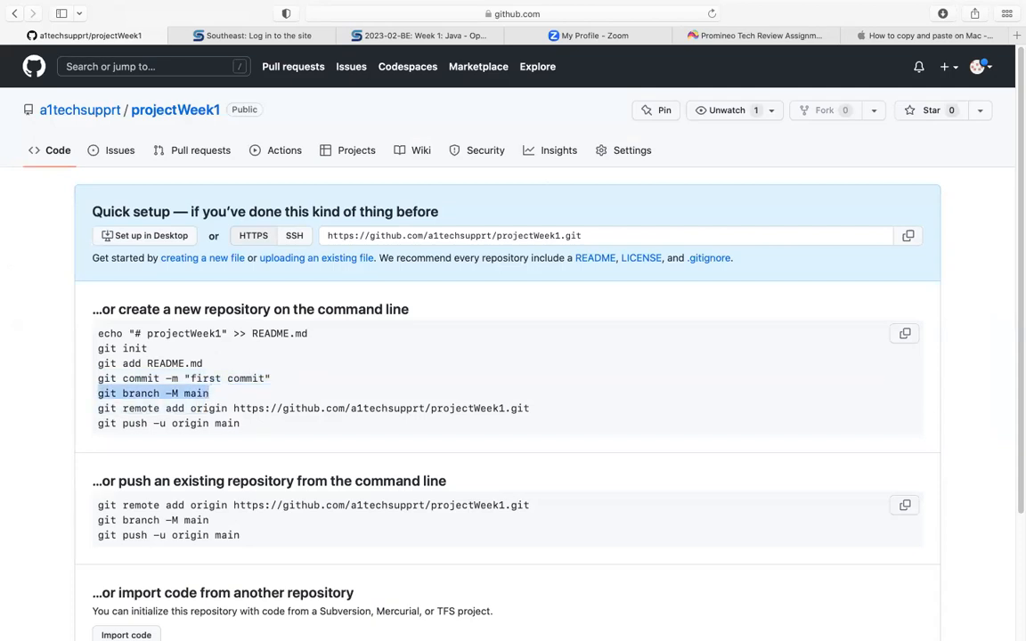
{"action": "mouse_move", "coordinate": [675, 617]}
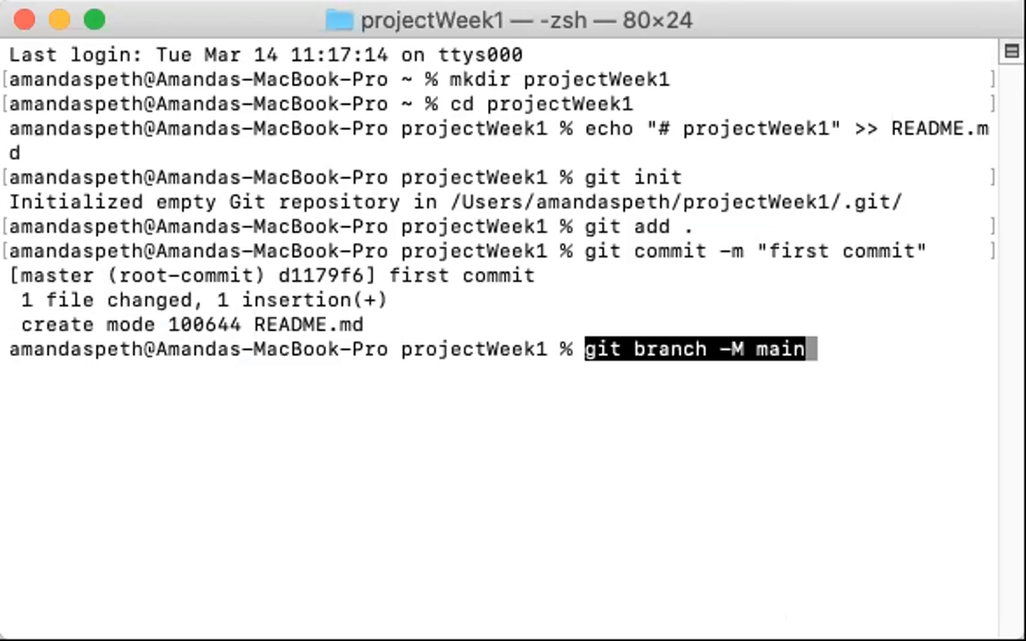
{"action": "key", "text": "Return"}
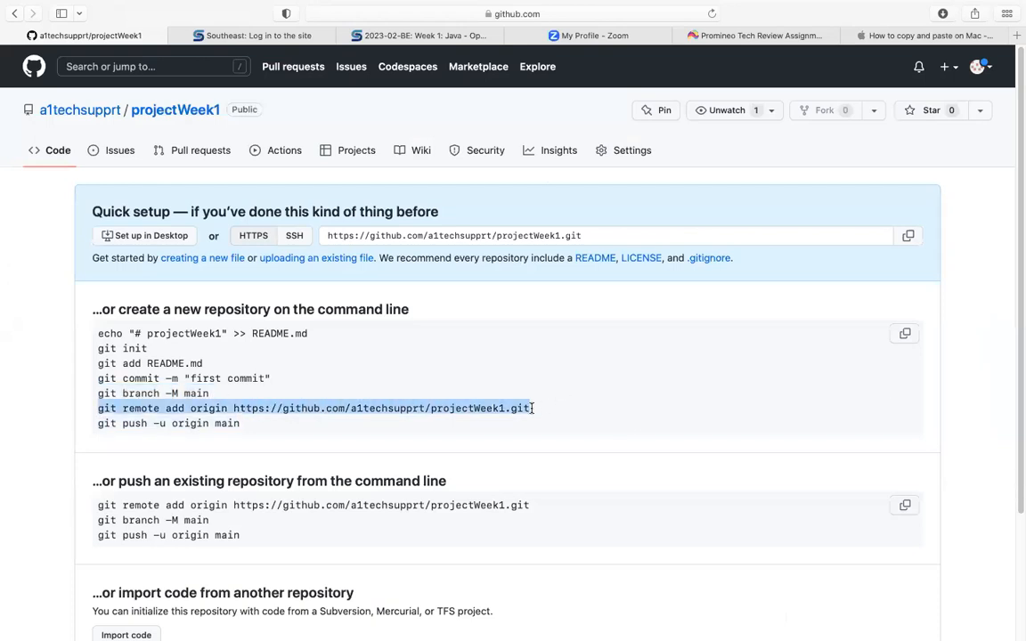
{"action": "mouse_move", "coordinate": [448, 401]}
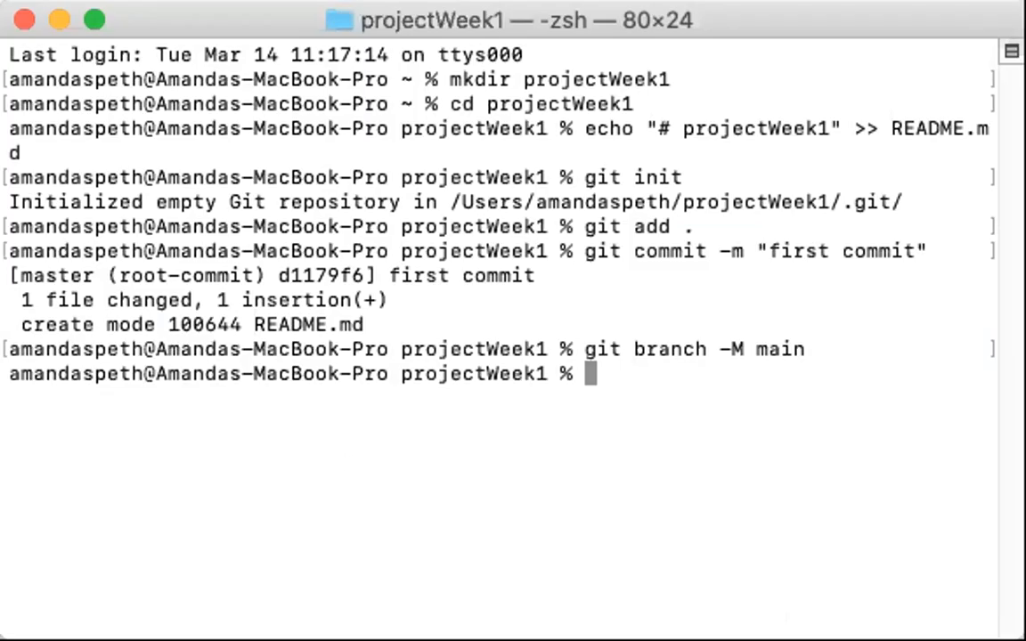
{"action": "mouse_move", "coordinate": [626, 373]}
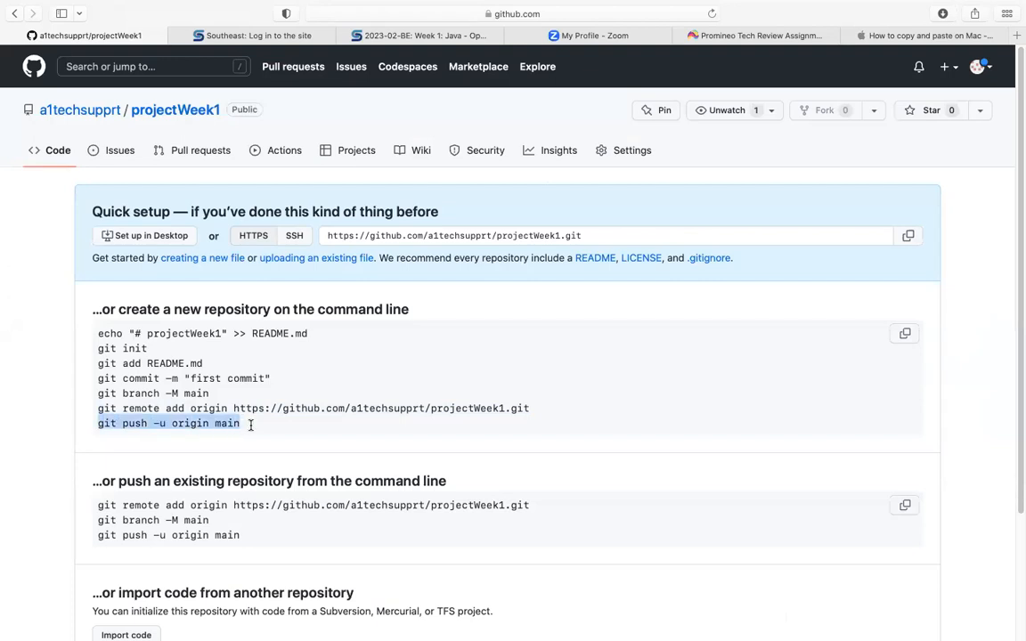
{"action": "mouse_move", "coordinate": [251, 430]}
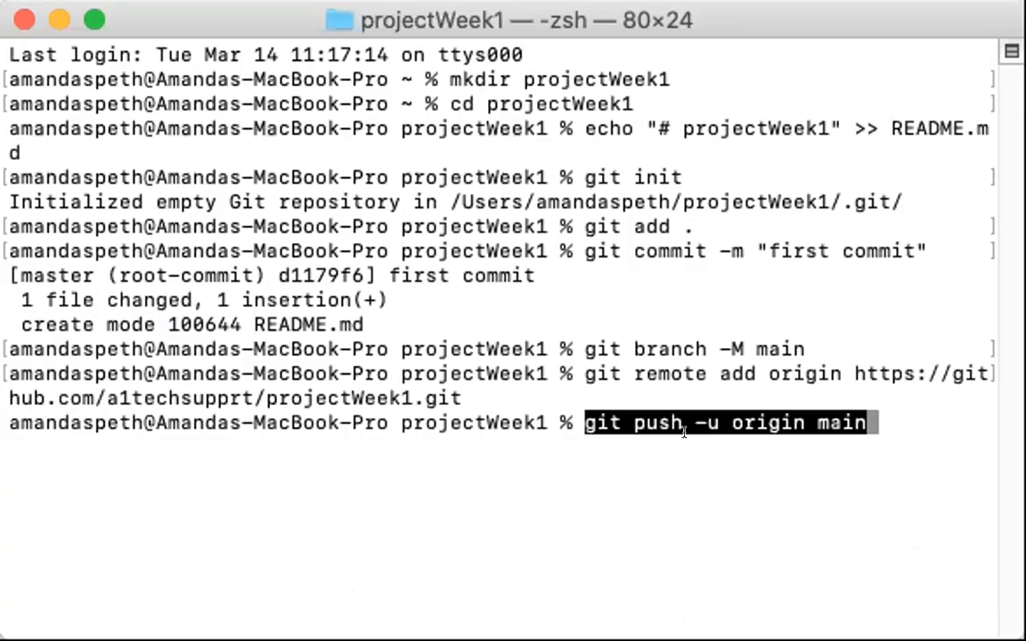
{"action": "key", "text": "Return"}
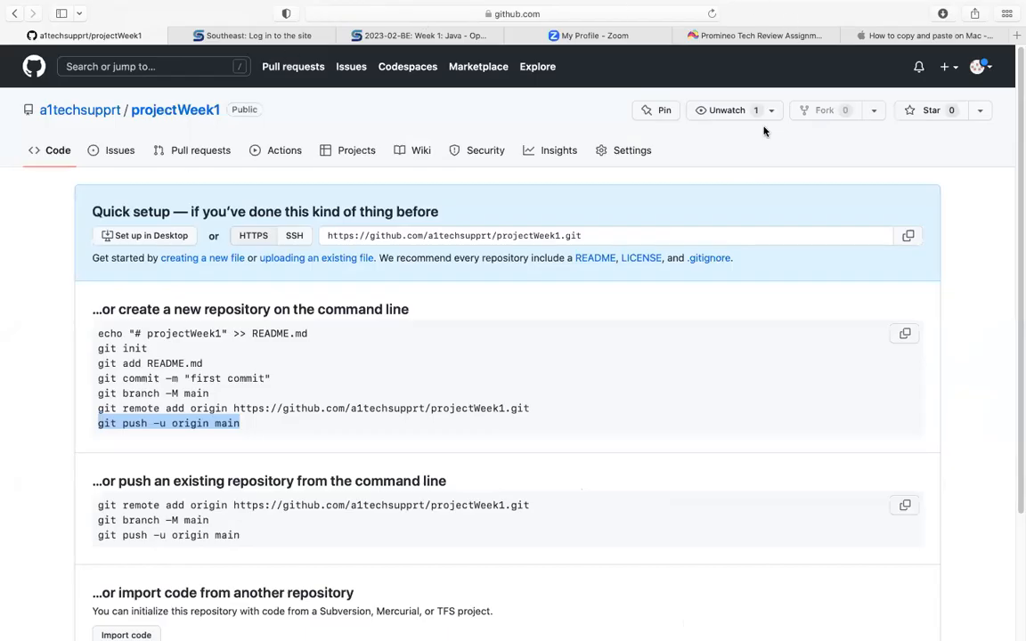
{"action": "mouse_move", "coordinate": [723, 365]}
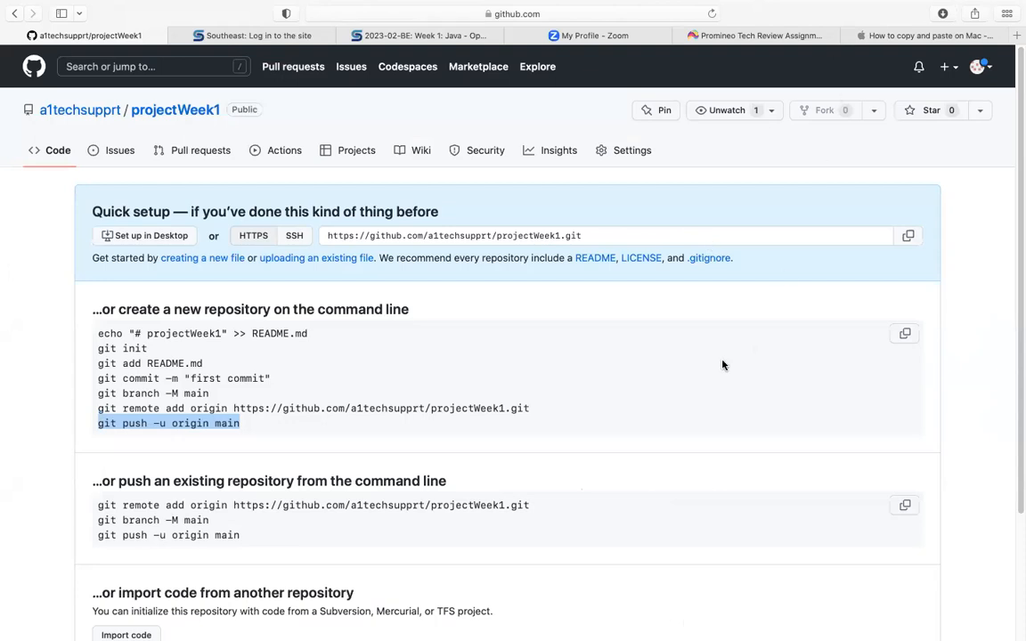
{"action": "mouse_move", "coordinate": [718, 235]}
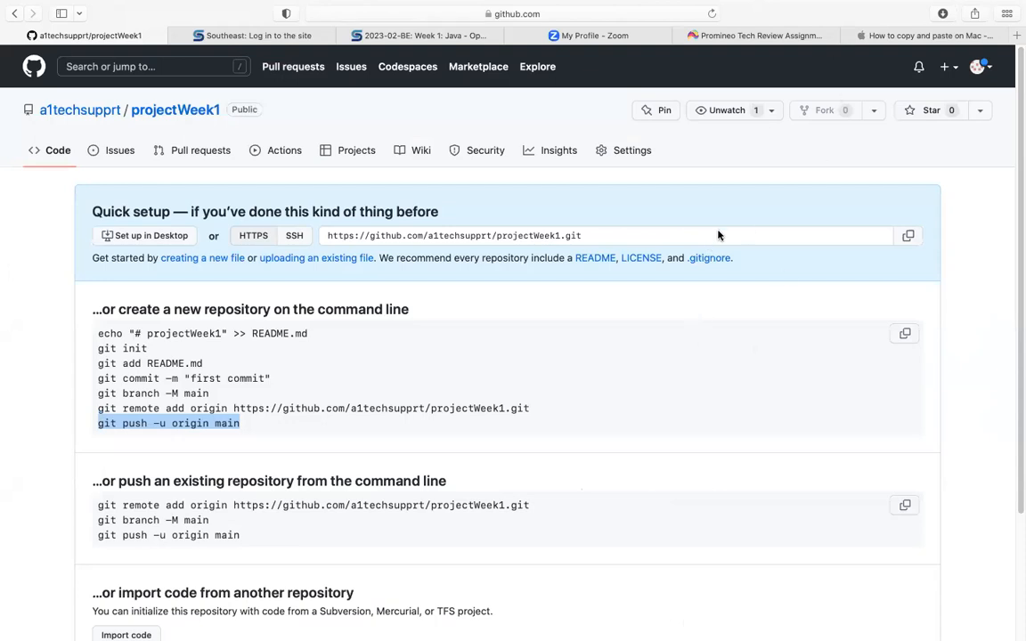